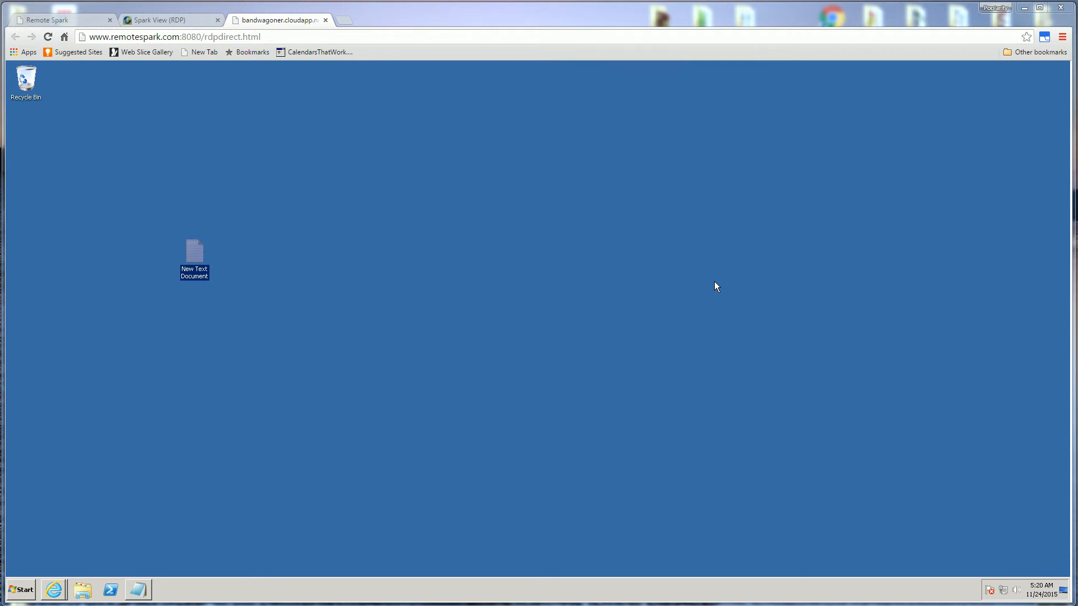
mouse_move(401, 235)
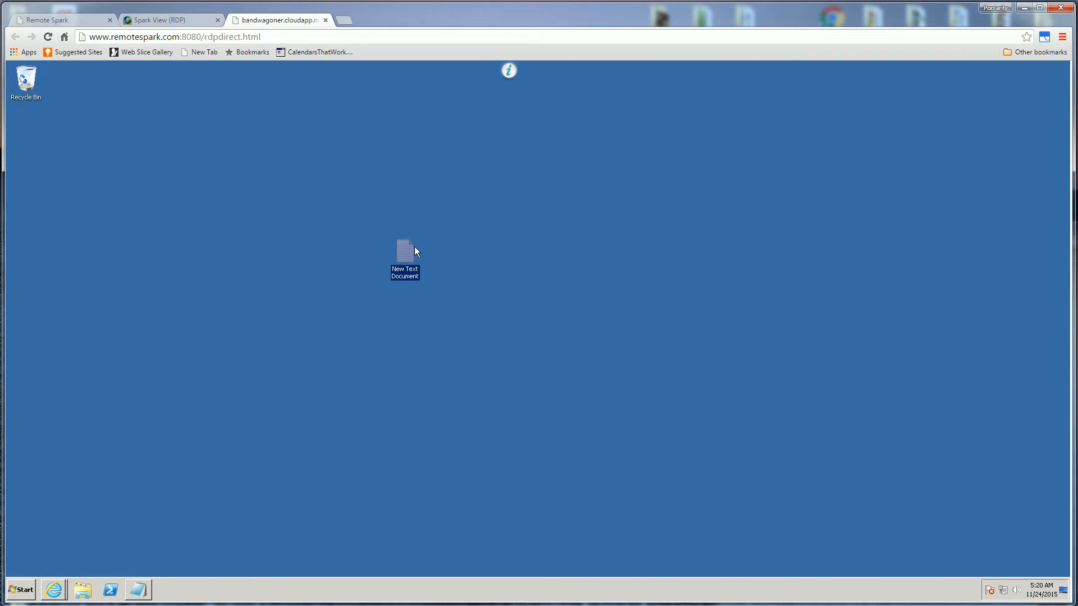
mouse_move(413, 250)
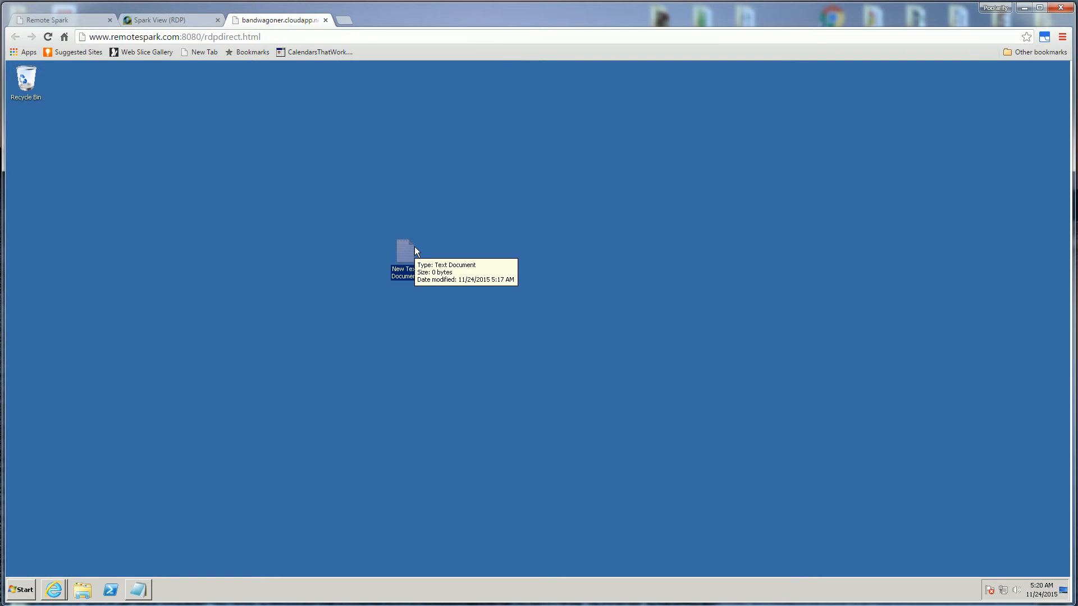
- Visit the Remote Spark tab, return to the session, and open the IE taskbar list and Start menu
click(165, 19)
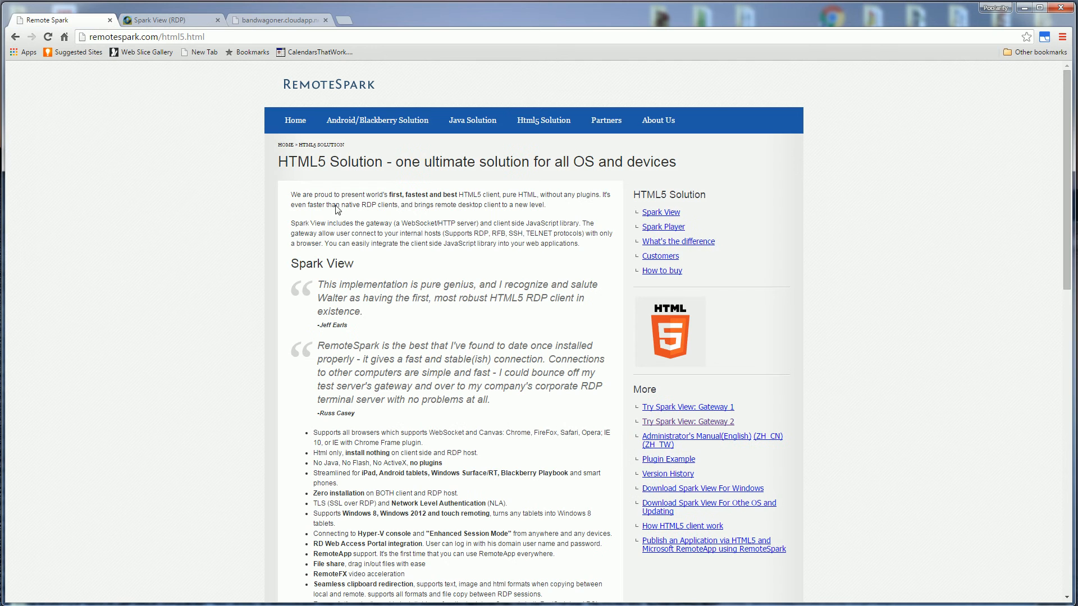
click(279, 19)
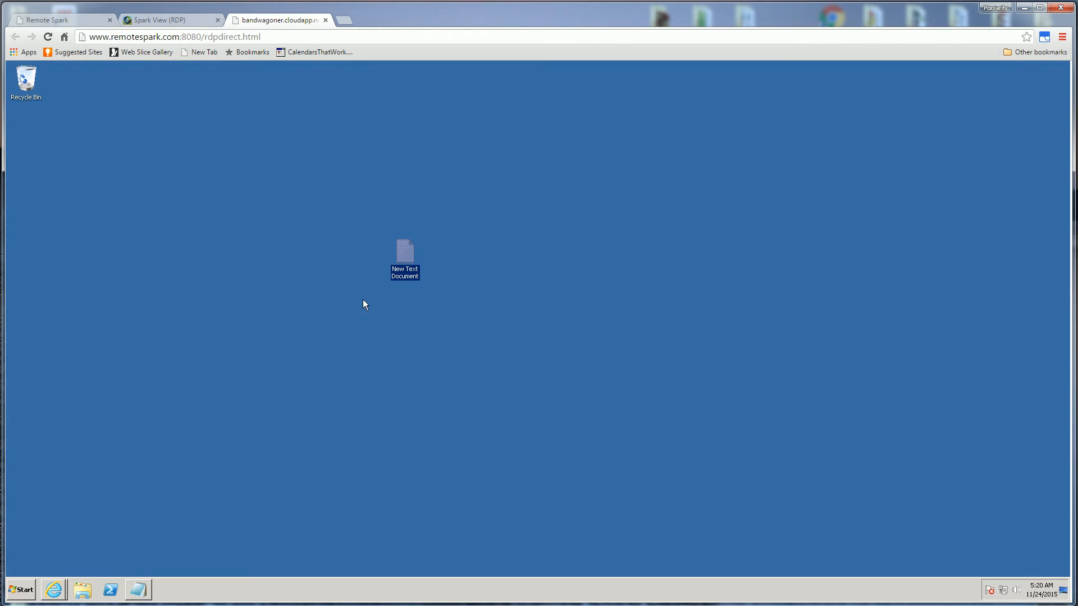
mouse_move(53, 589)
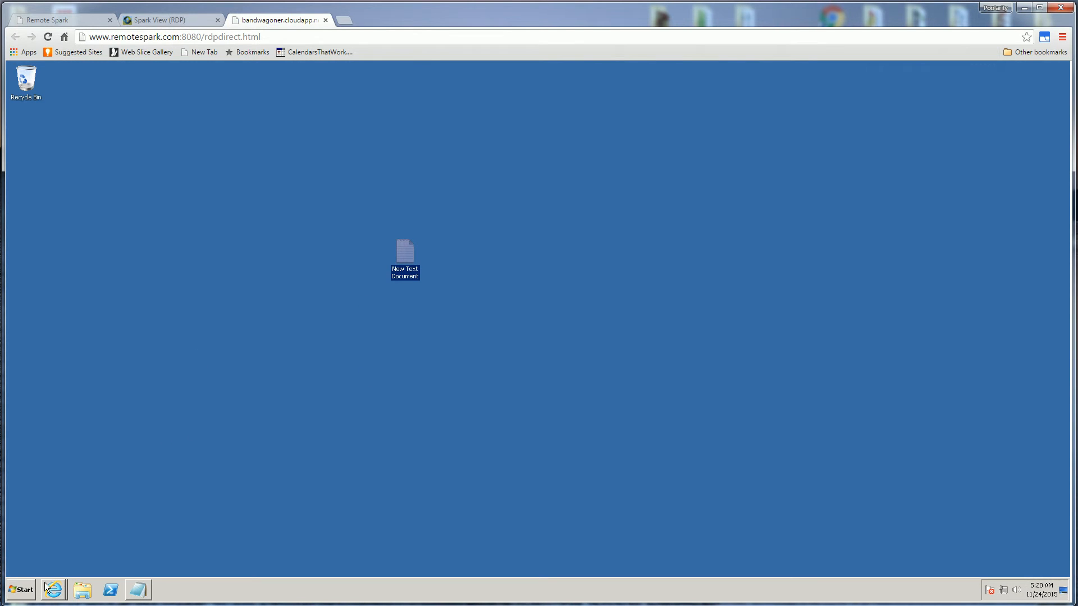
click(54, 589)
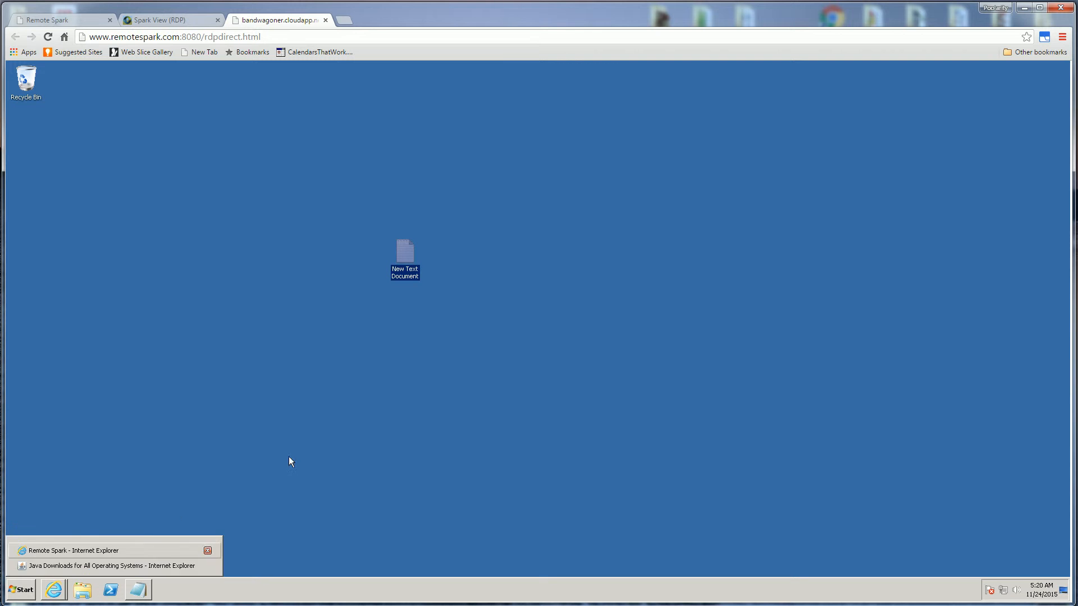
click(19, 590)
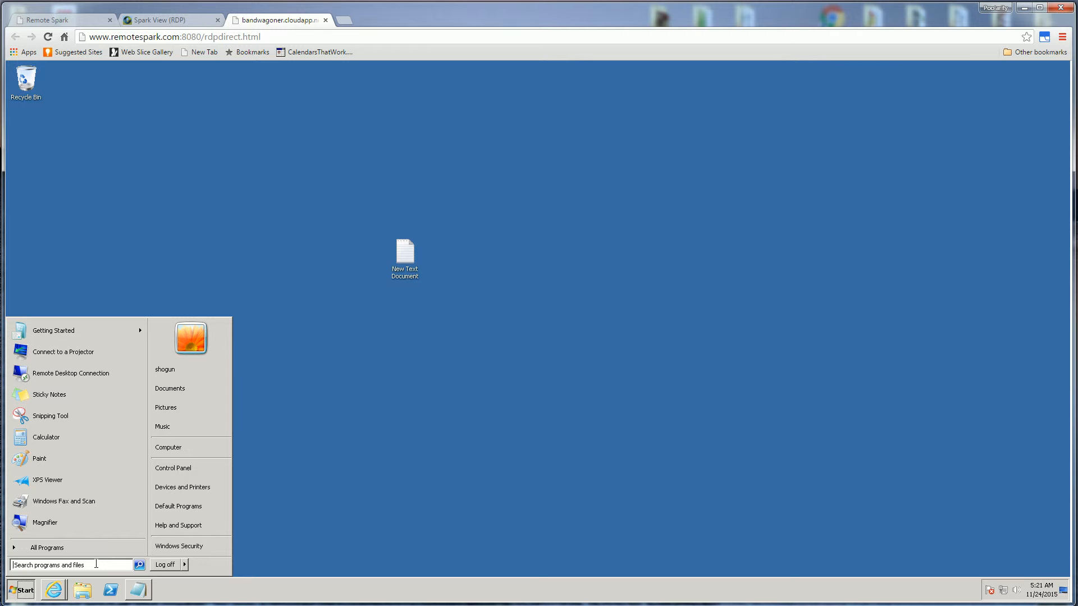
mouse_move(177, 526)
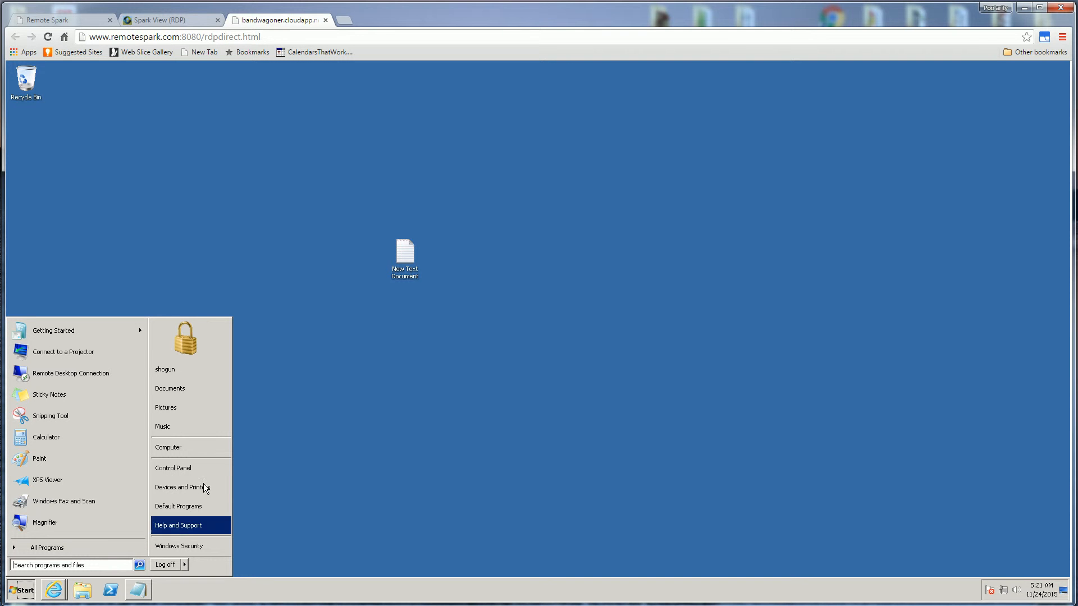
mouse_move(58, 373)
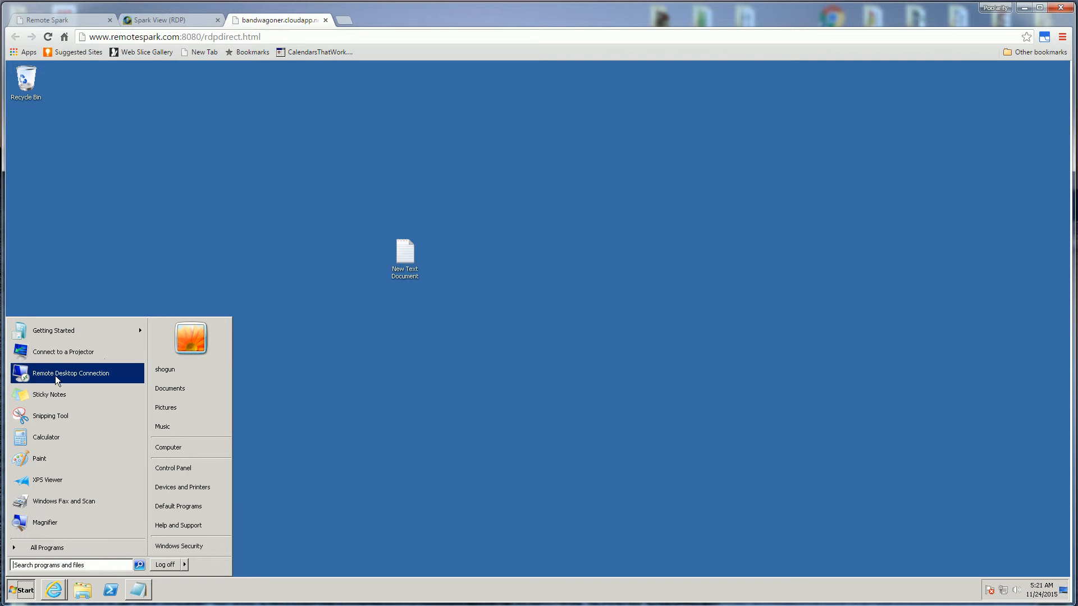
mouse_move(178, 506)
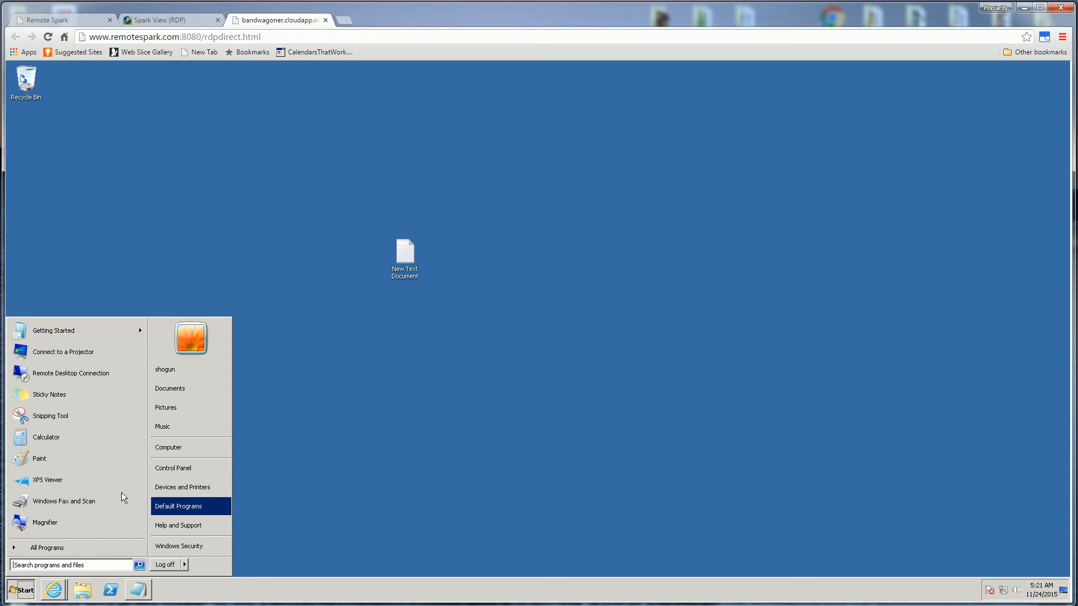
- Launch Paint on the remote desktop, then minimize its window after drawing a loop
click(366, 394)
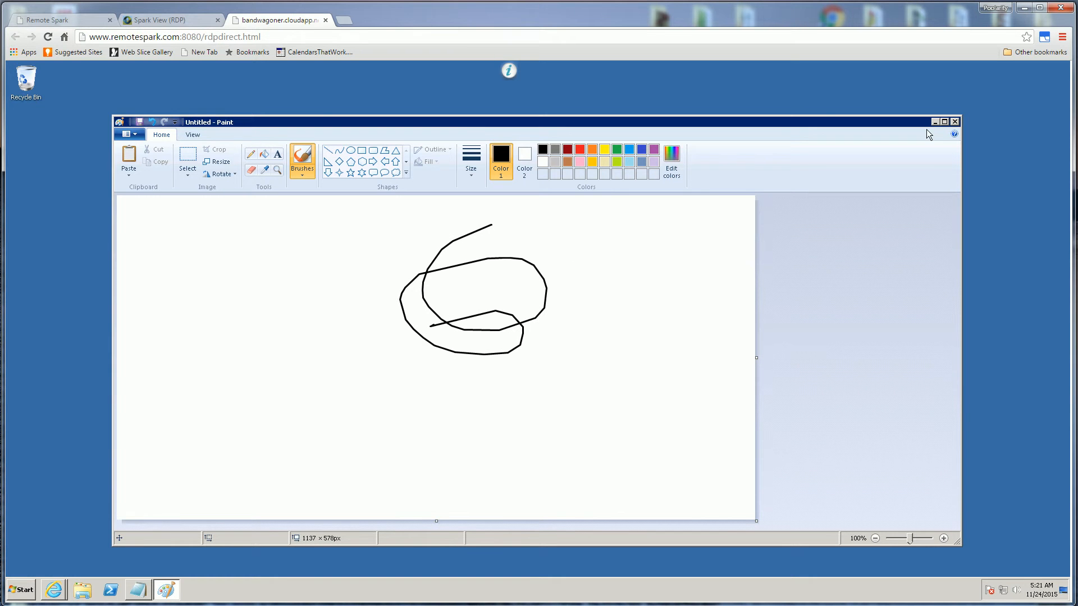
click(955, 121)
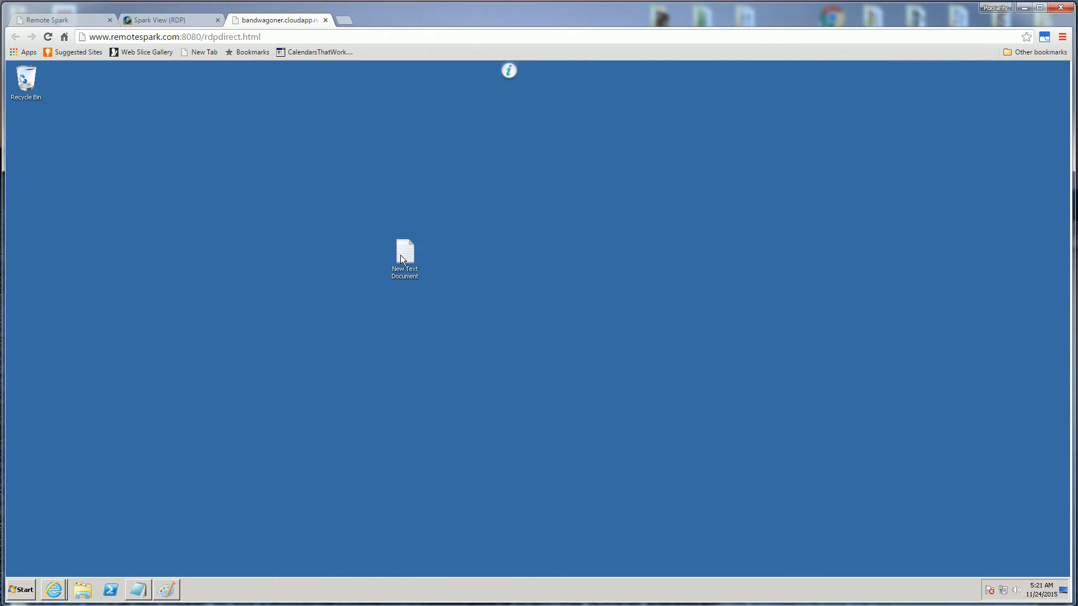
- Open New Text Document in Notepad, type gibberish like 'sdlkjflkaklskldjskla', then minimize Notepad
double_click(404, 245)
text(lksadfkljslkdjflkjassldkjf)
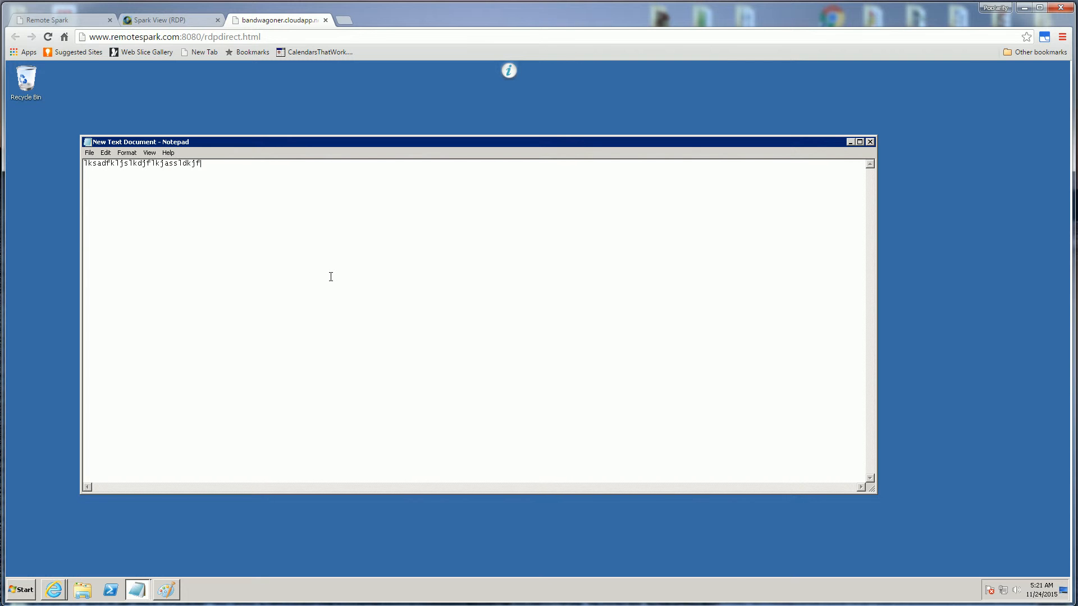
text(sdlkjflkaklskldjskla)
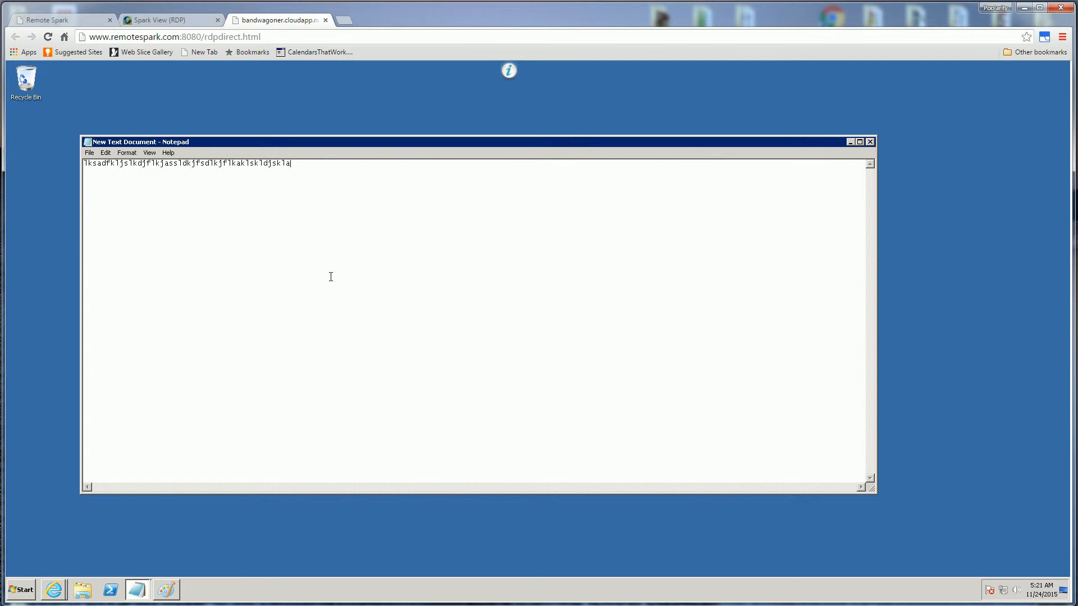
text(lksadaljdsflksjksklsljklsj)
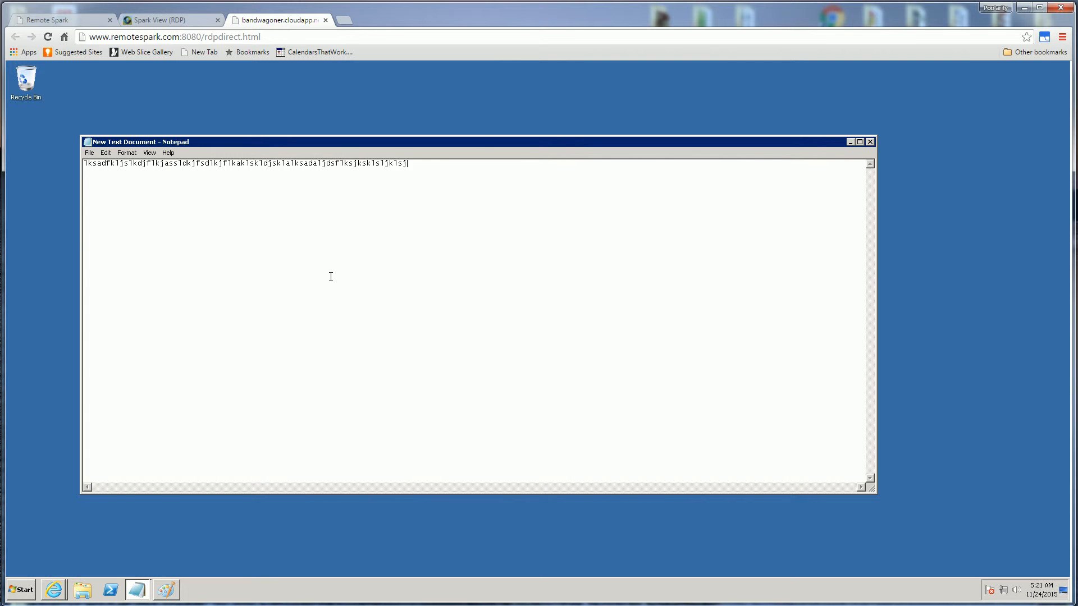
text(df)
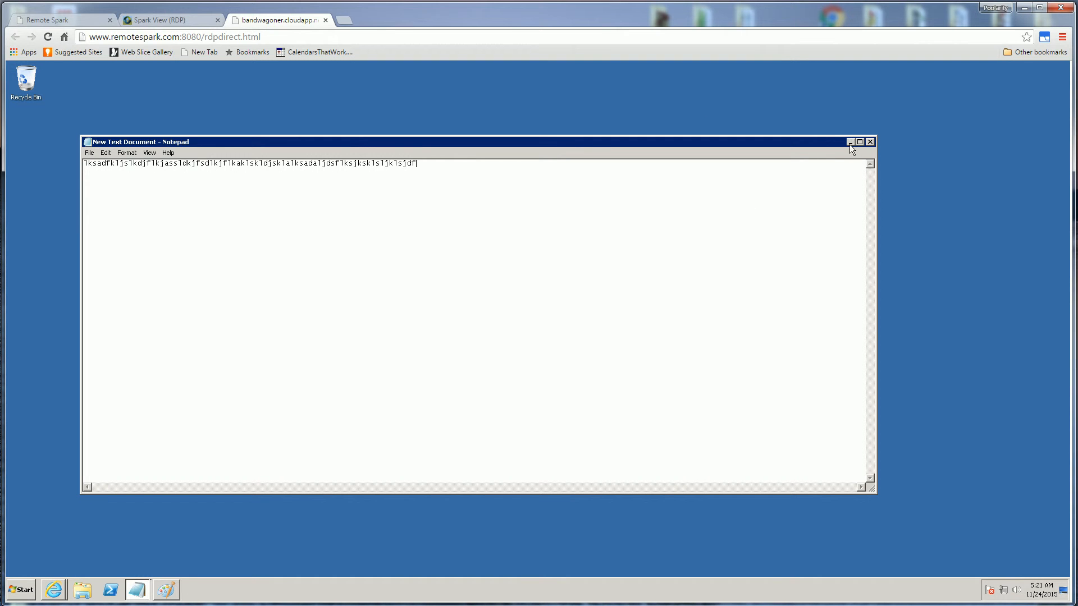
click(869, 141)
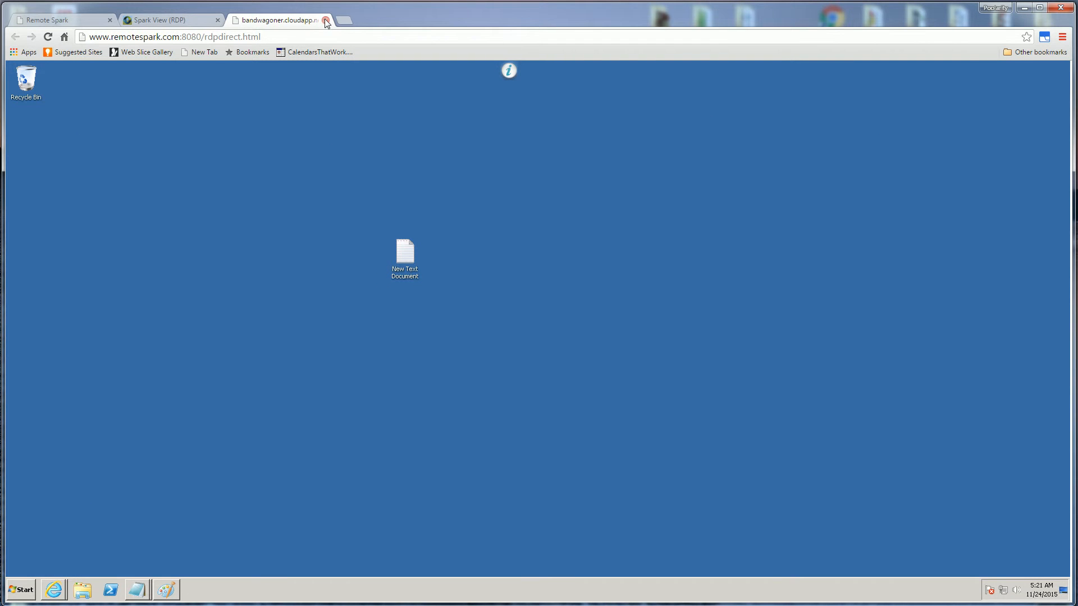
mouse_move(319, 37)
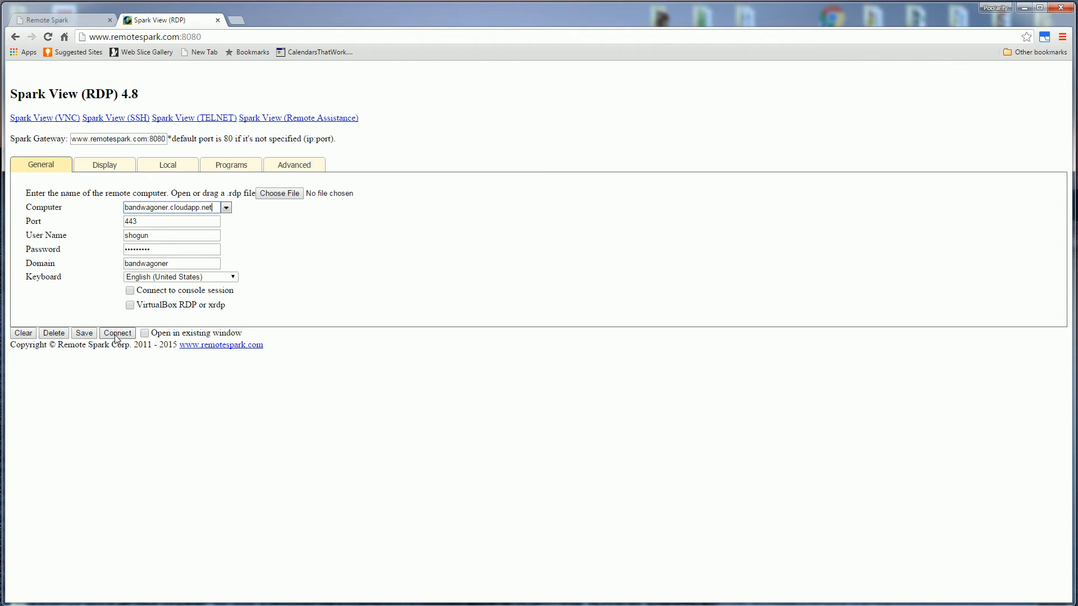
mouse_move(241, 284)
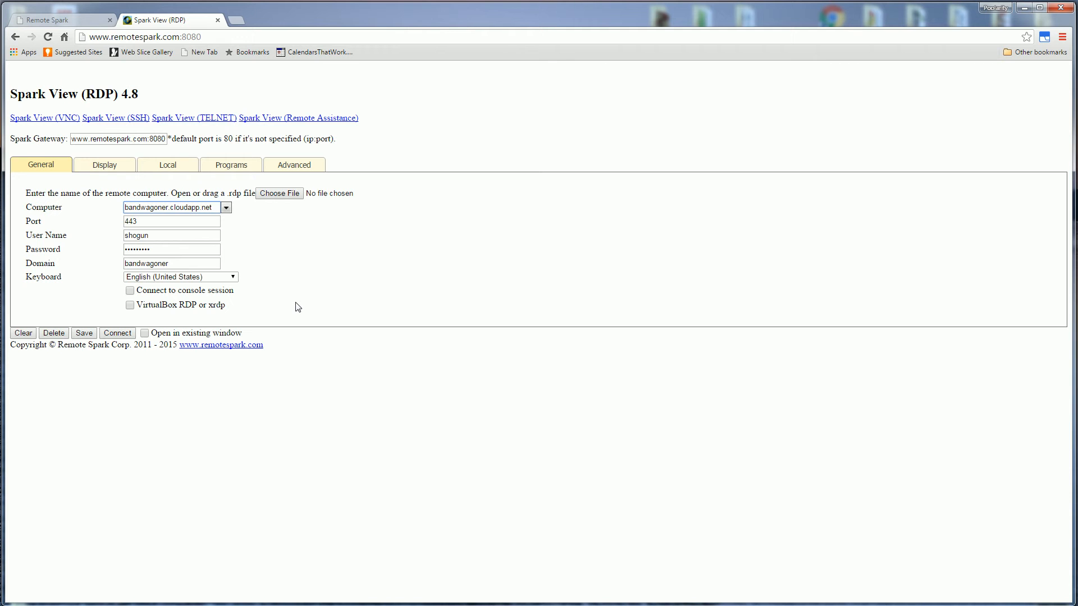
click(171, 207)
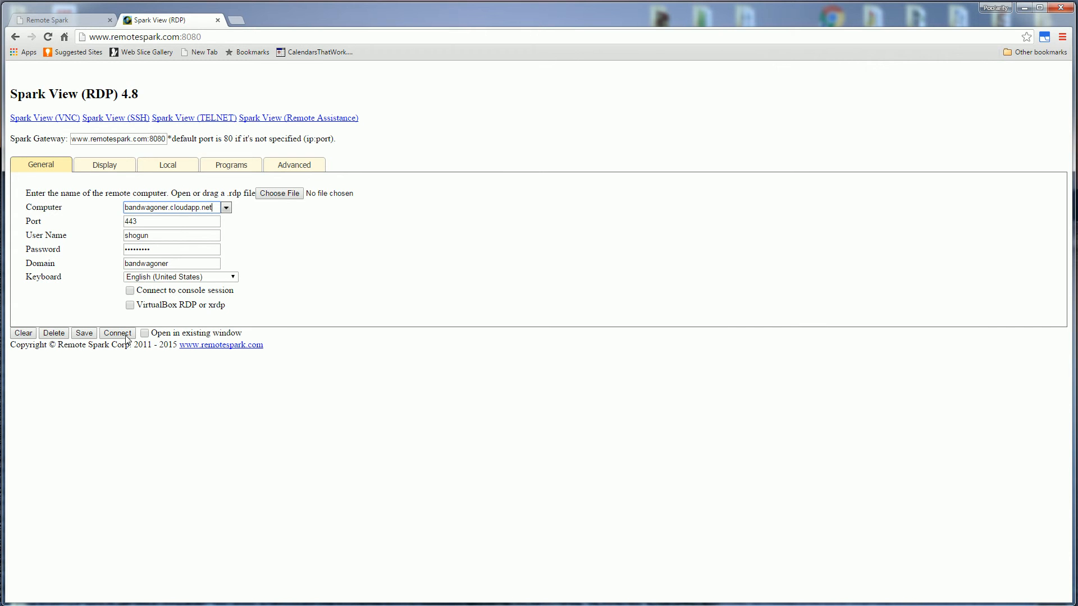
triple_click(172, 208)
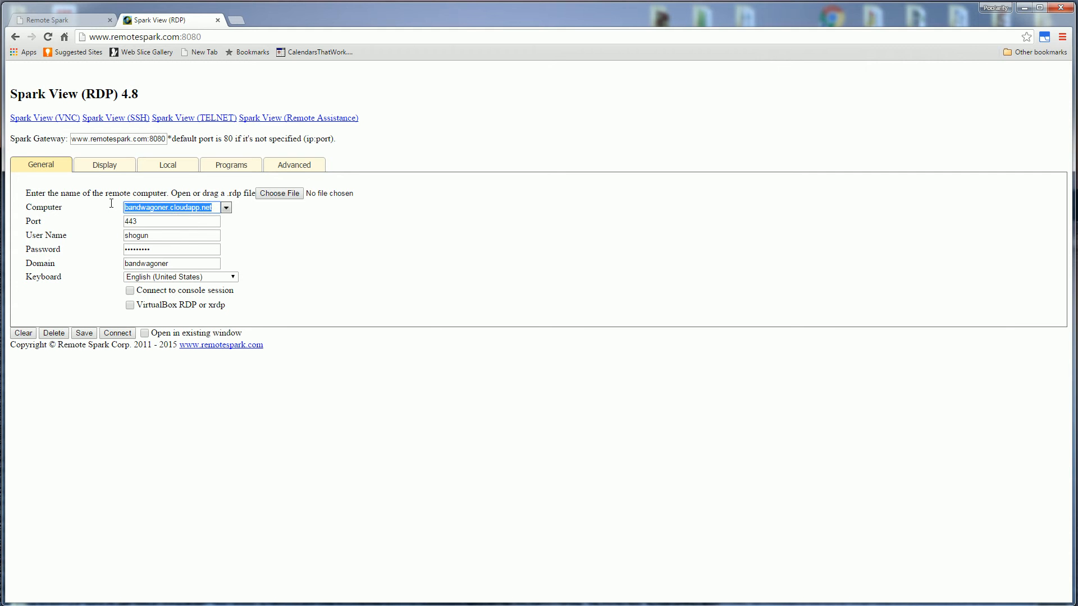
click(171, 235)
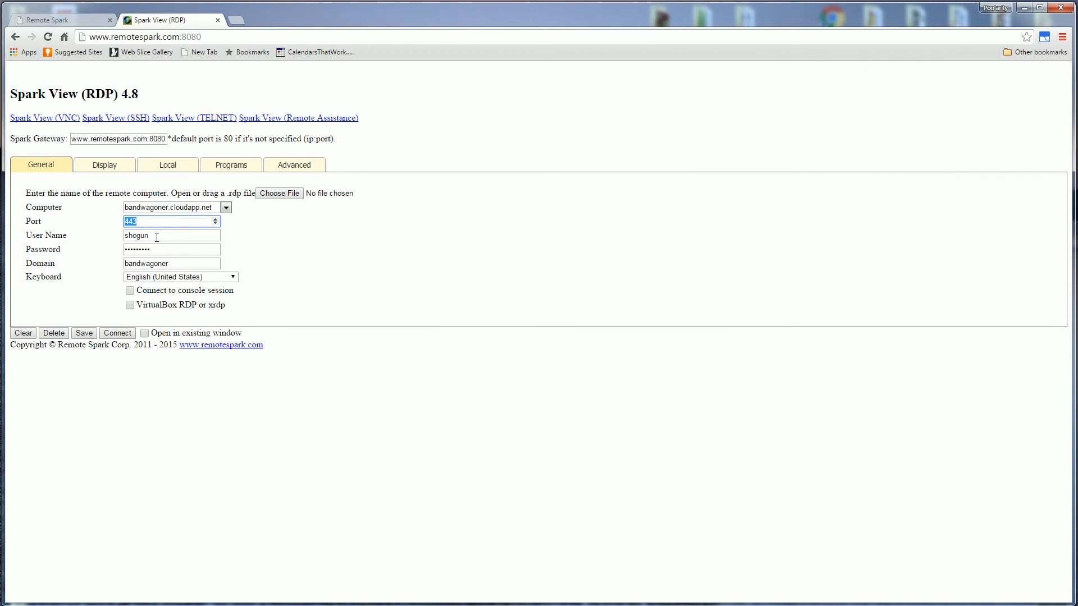
click(171, 235)
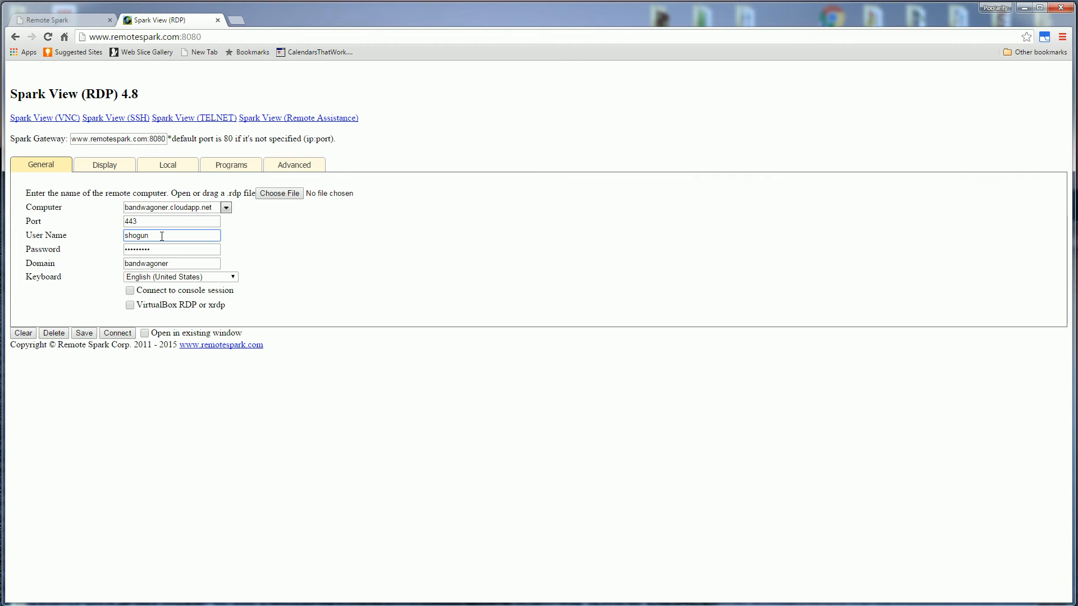
click(171, 221)
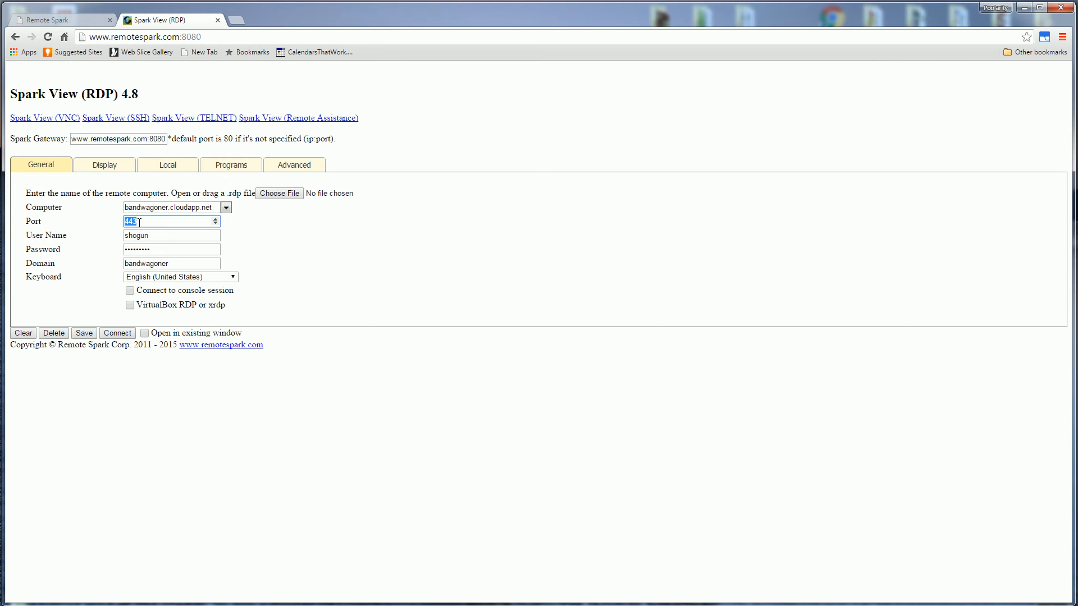
mouse_move(150, 238)
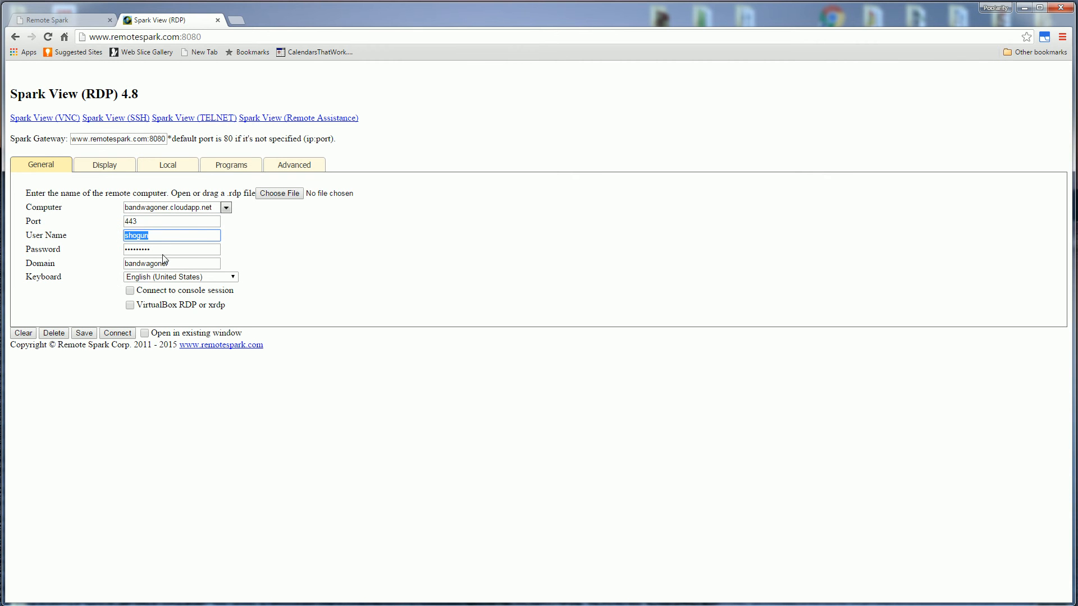
click(171, 263)
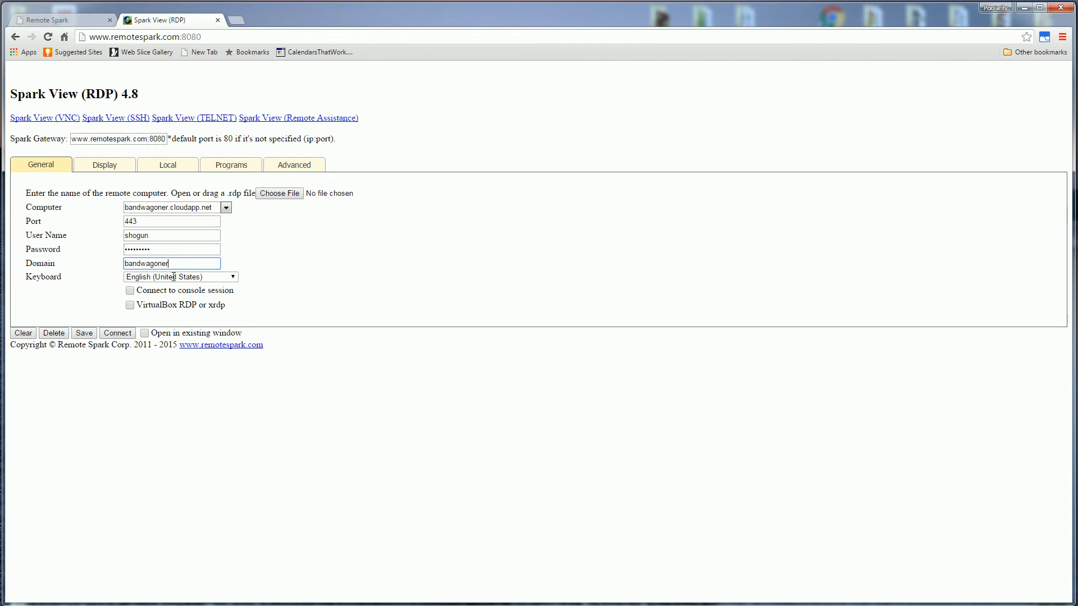
- Connect to bandwagoner.cloudapp.net, then open and close the remote Start menu
click(117, 332)
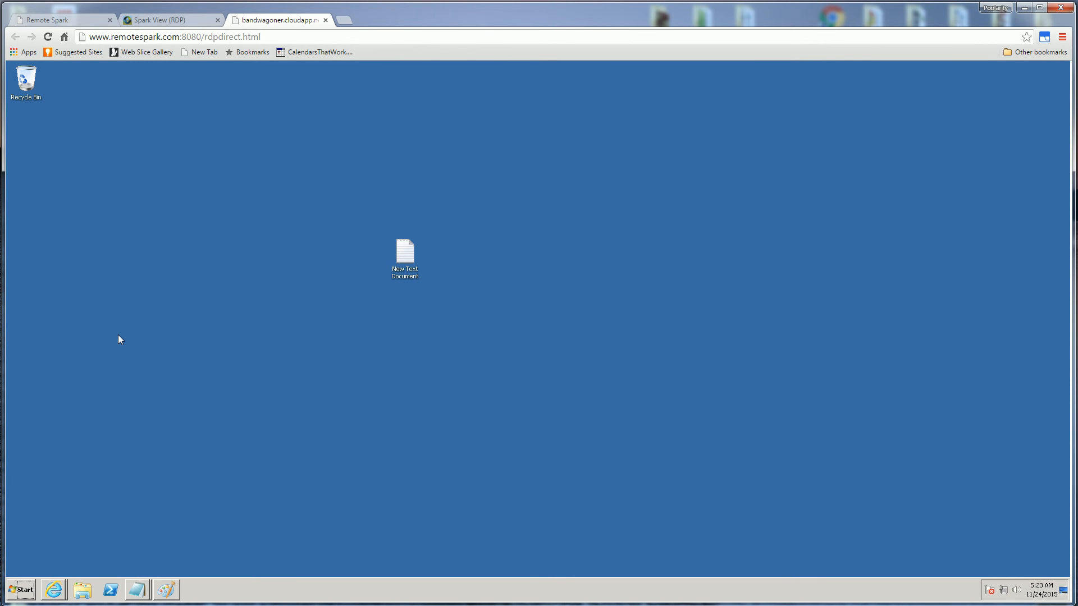
mouse_move(178, 457)
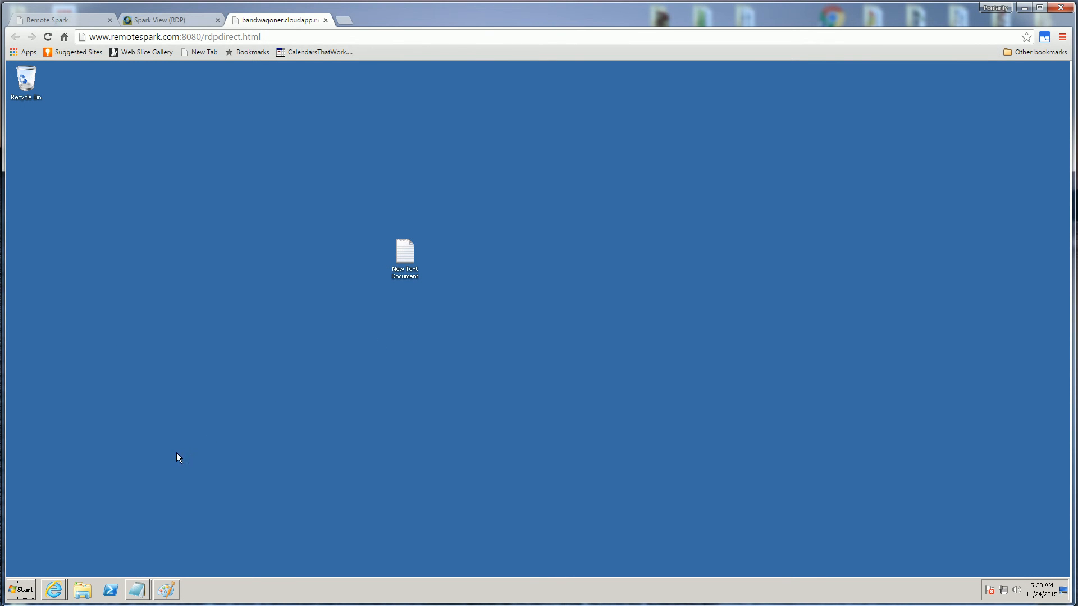
click(20, 589)
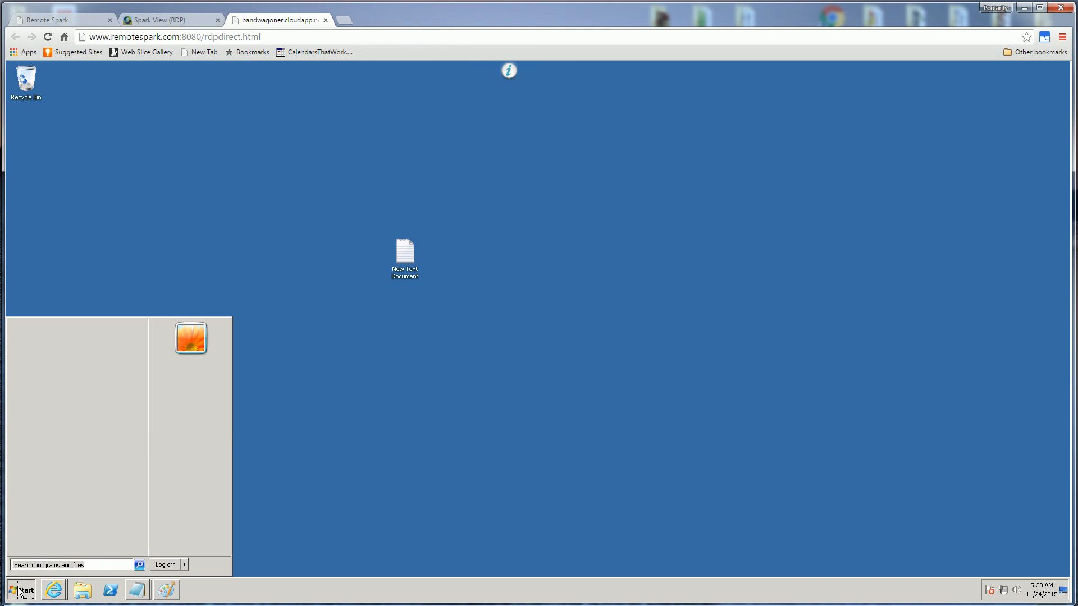
click(21, 589)
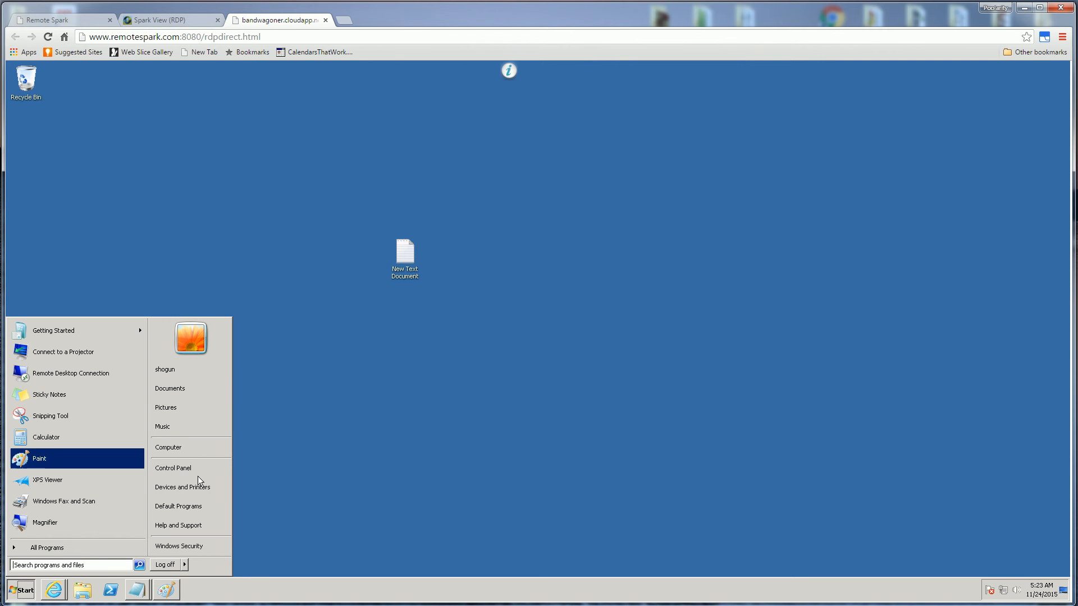
click(351, 447)
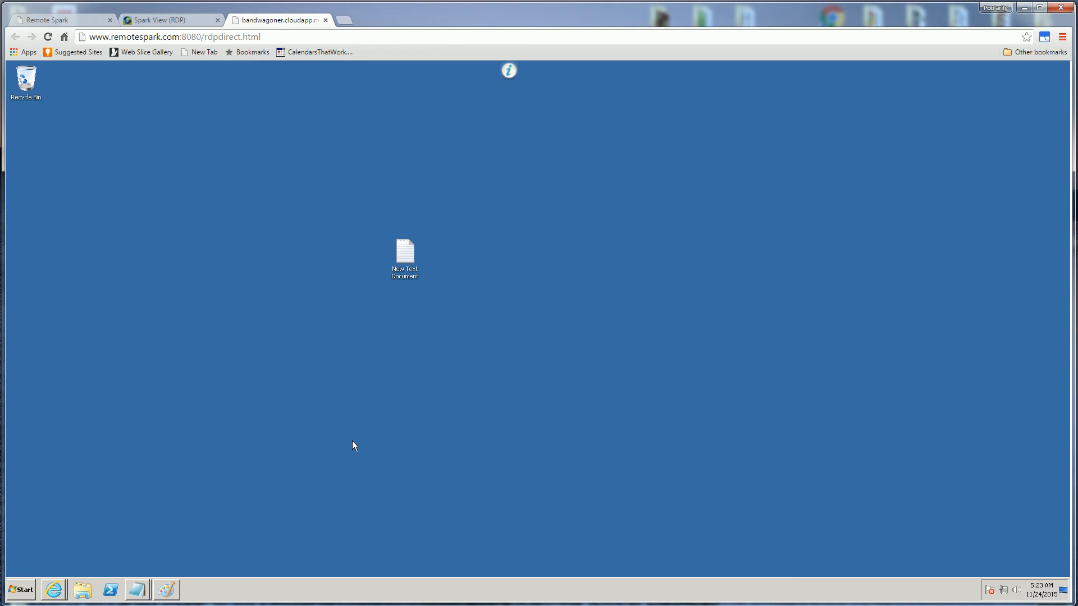
mouse_move(164, 249)
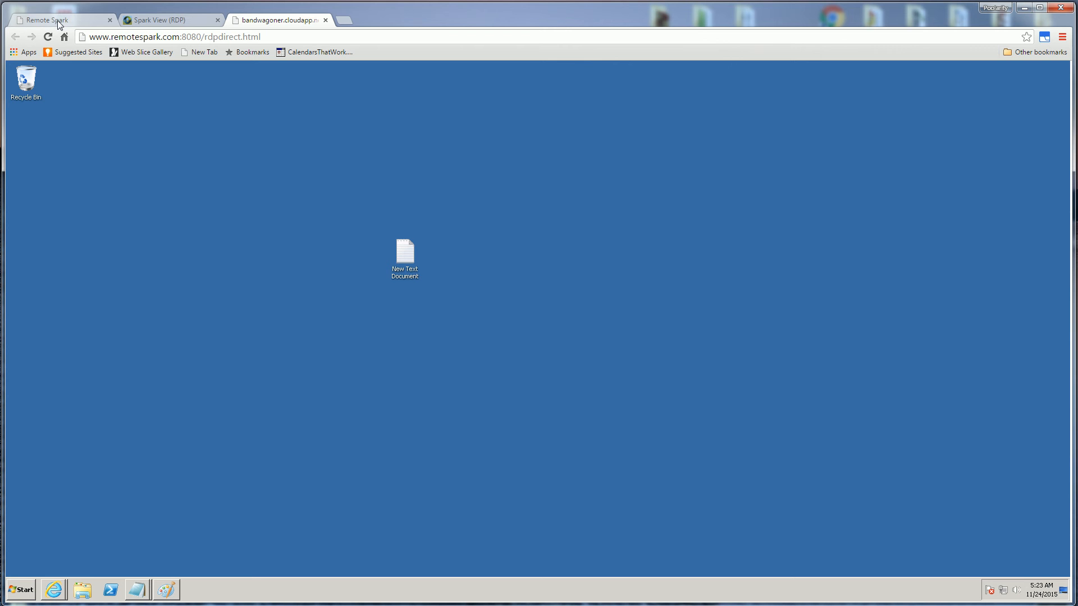
click(58, 19)
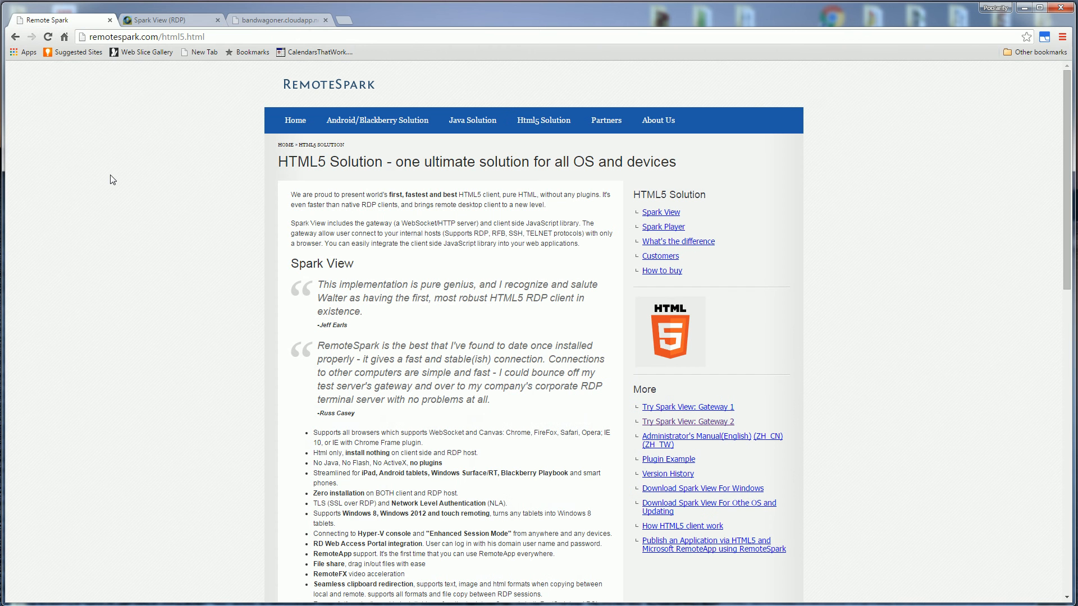
mouse_move(160, 297)
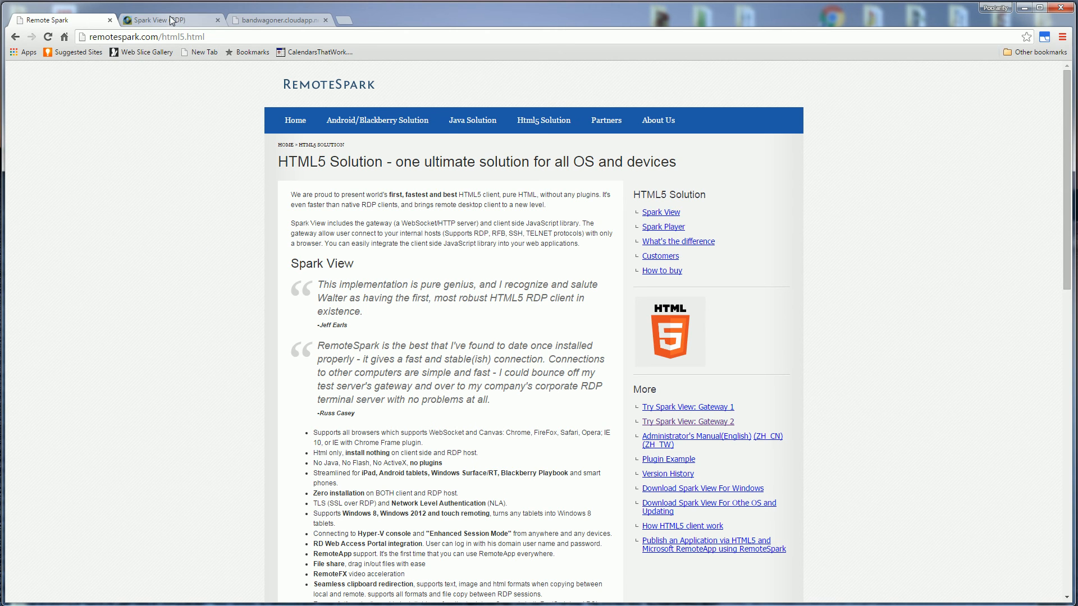
click(172, 19)
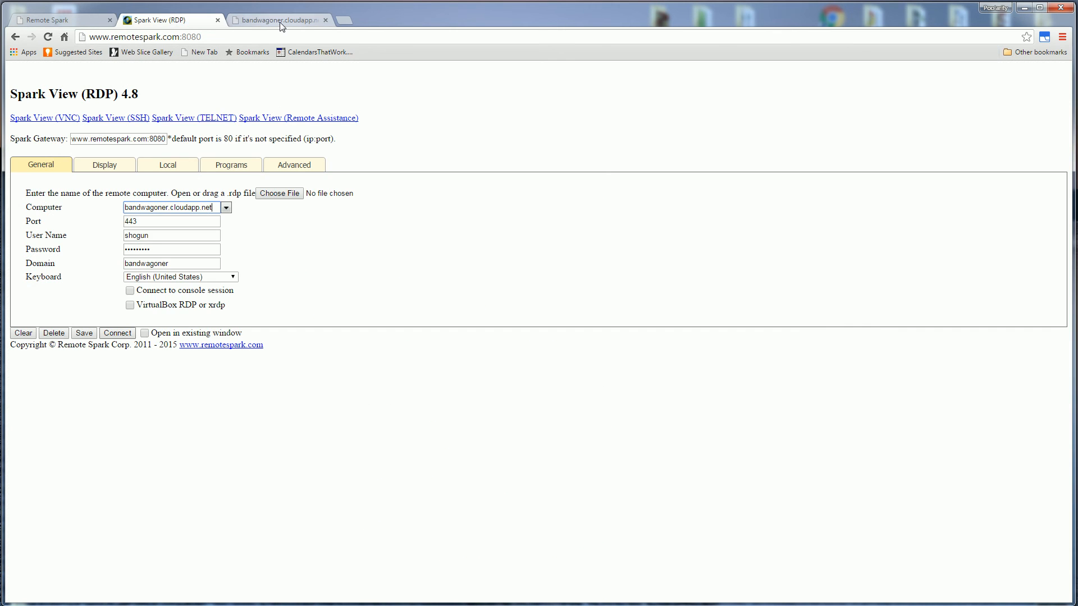
click(117, 333)
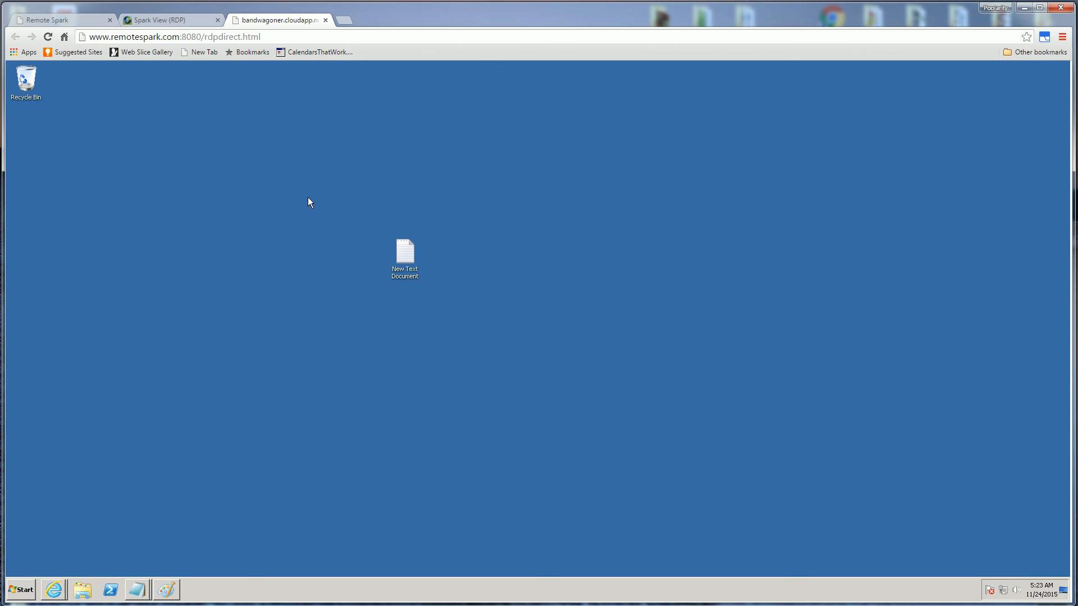
click(62, 20)
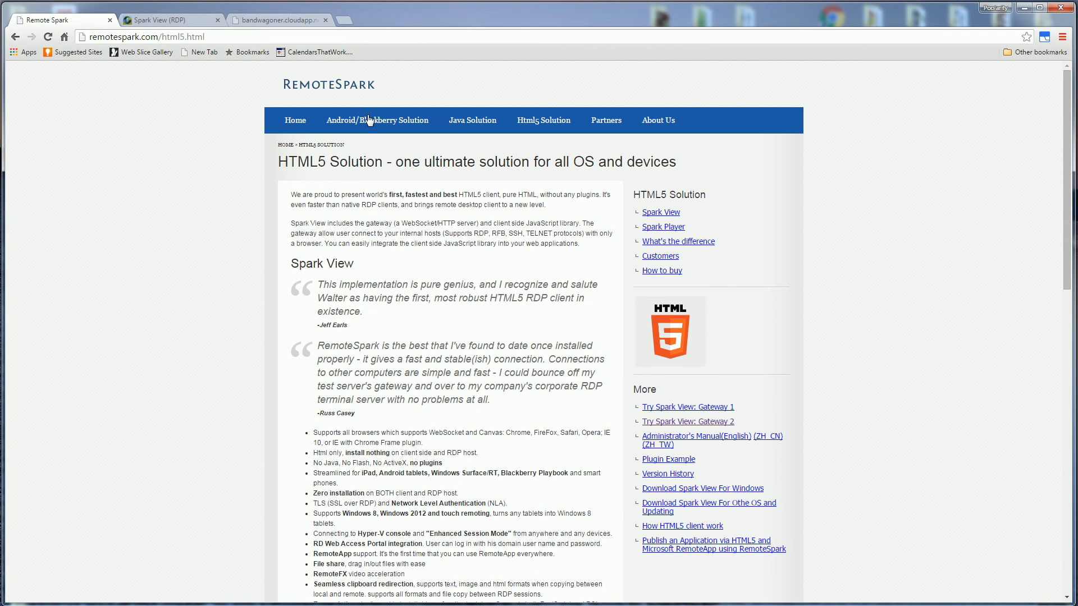
mouse_move(457, 135)
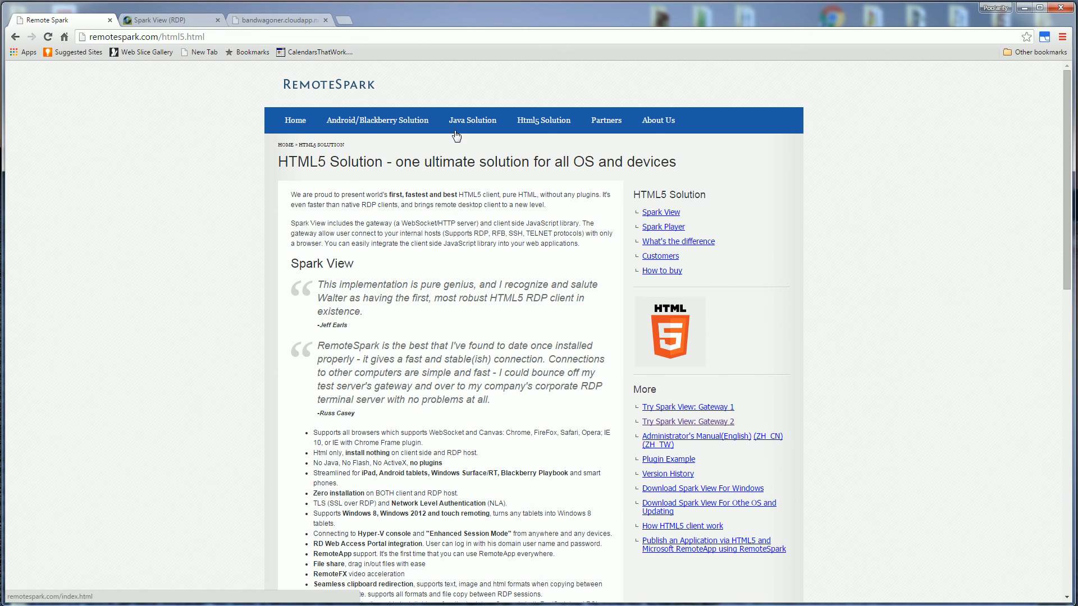
mouse_move(719, 457)
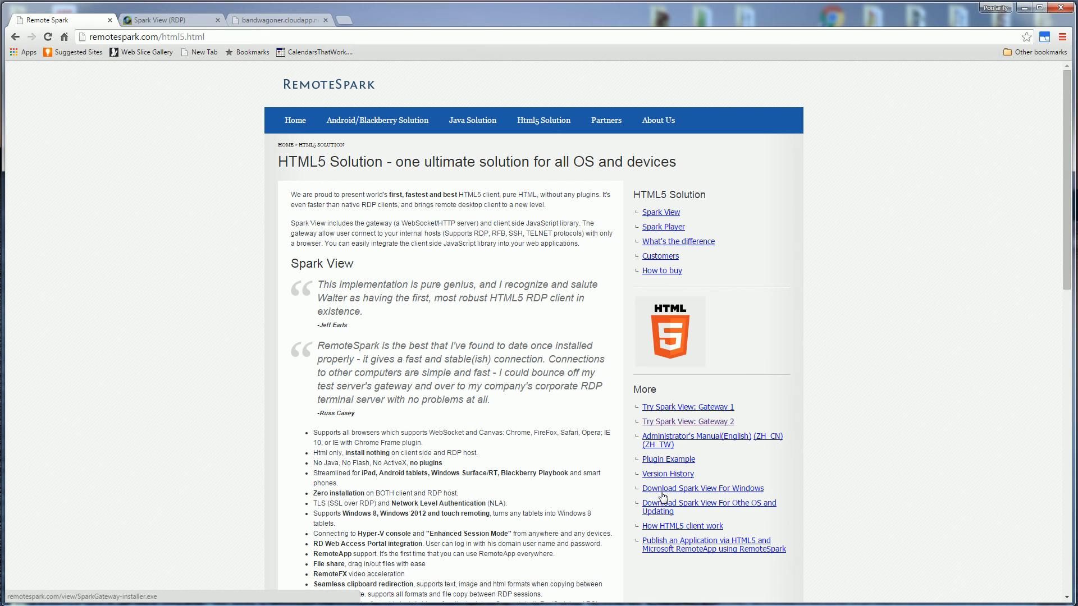
mouse_move(700, 497)
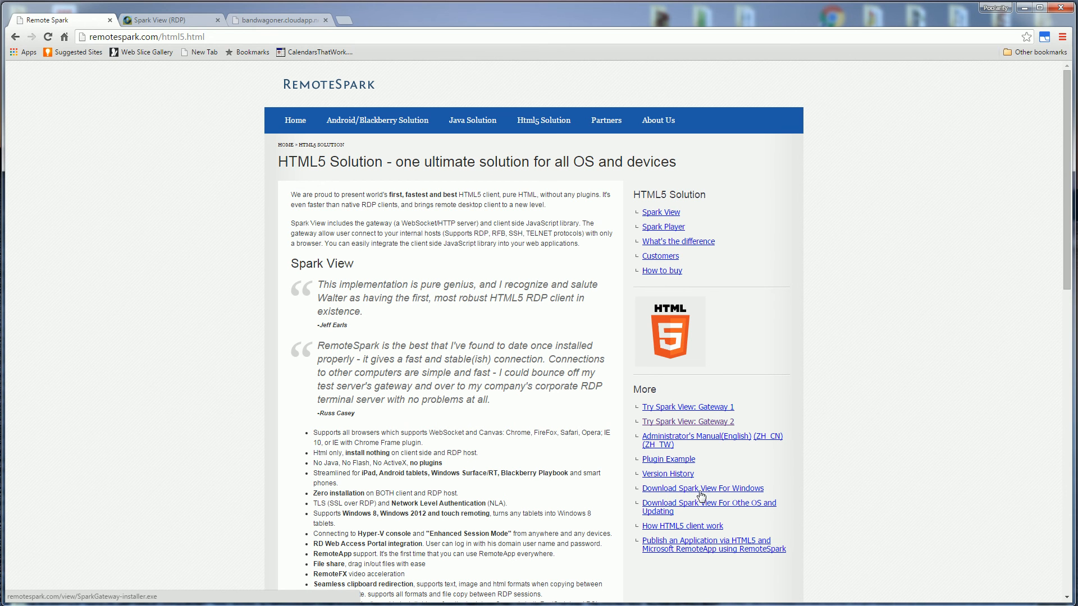
mouse_move(852, 456)
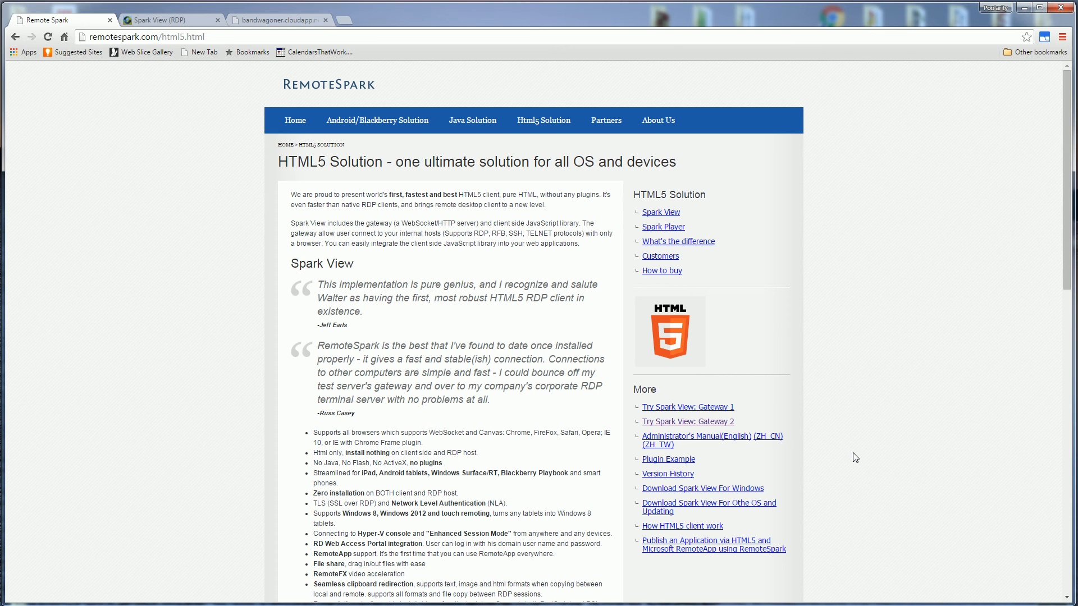
click(275, 19)
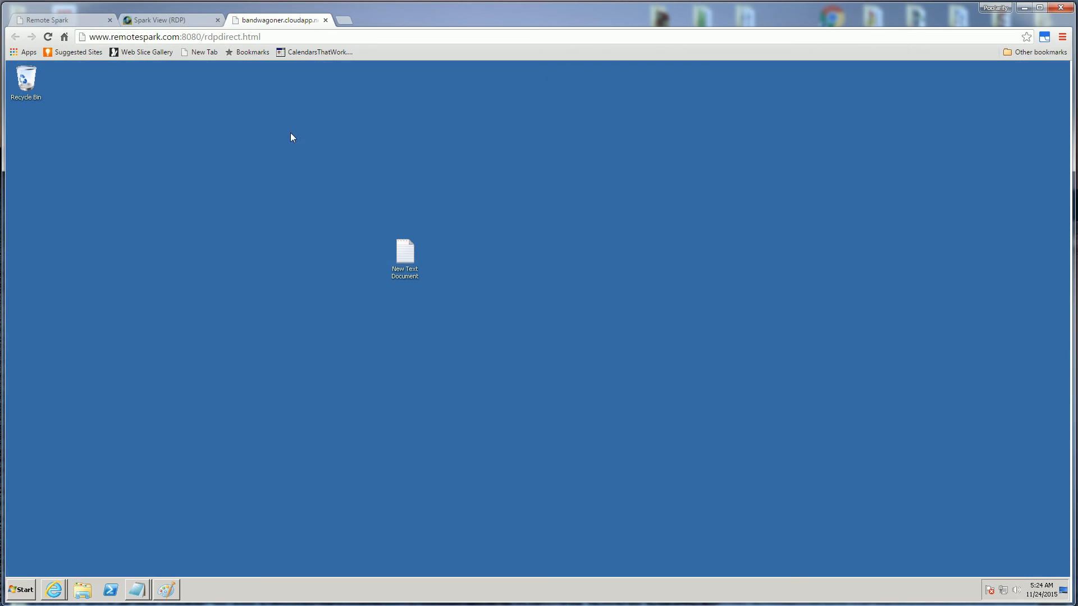